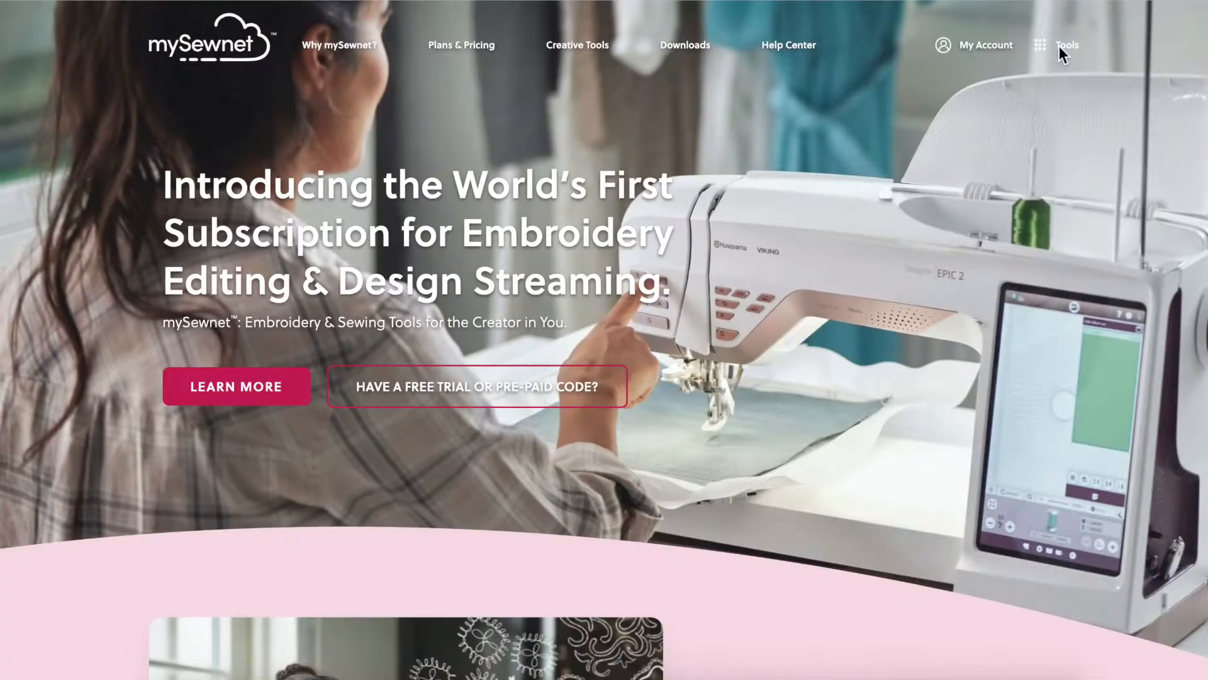
# - Show the Tools menu listing Cloud, Library, Project Creator, Dashboard and Help Center
pyautogui.click(1039, 45)
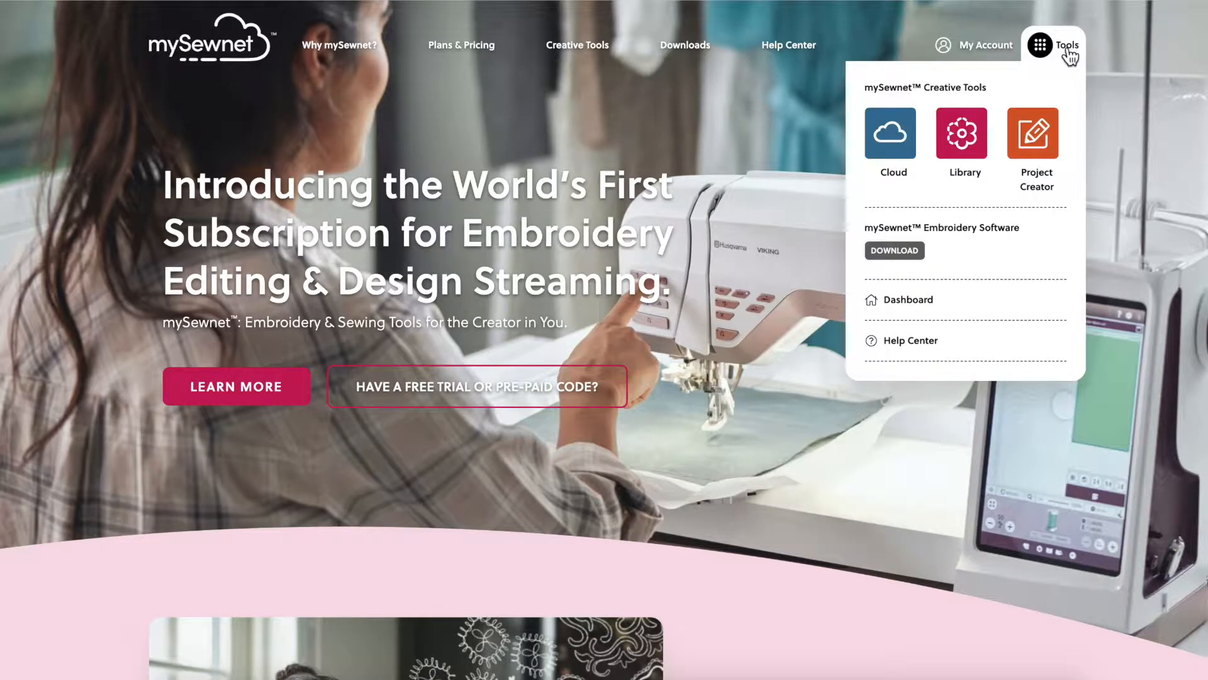
pyautogui.moveTo(1035, 132)
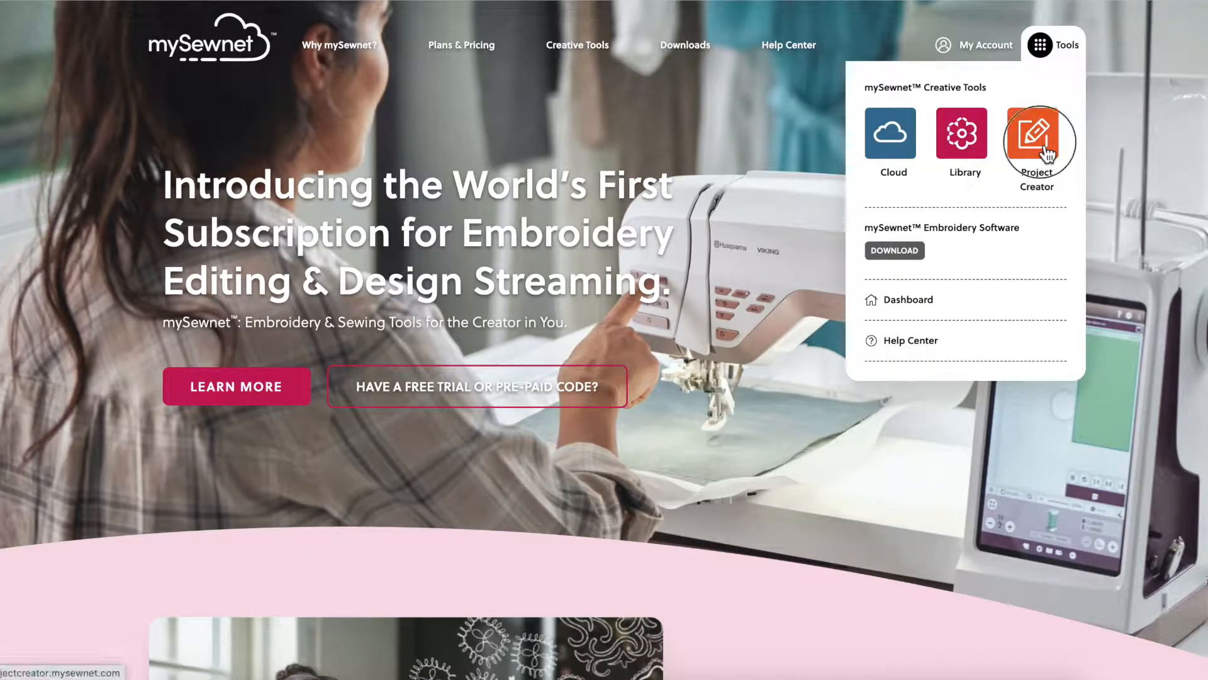
# - Launch Project Creator, load the Quilted Petticoat project and reach its Quilting step for editing
pyautogui.click(1037, 135)
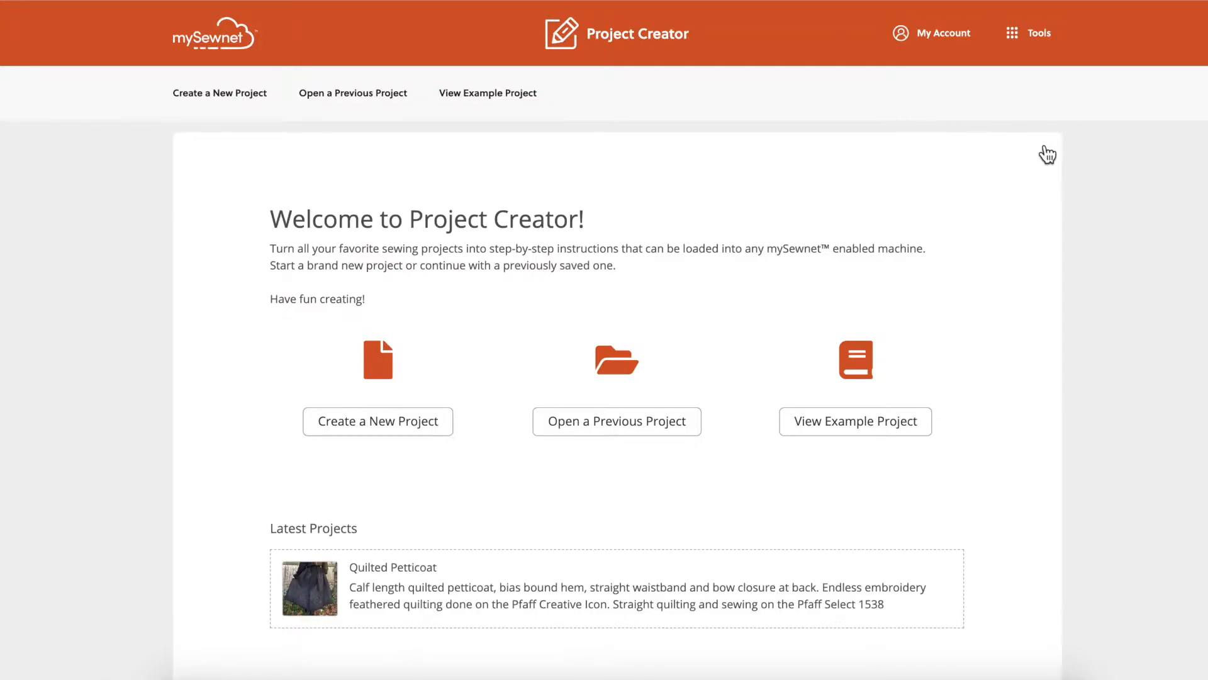
pyautogui.moveTo(452, 406)
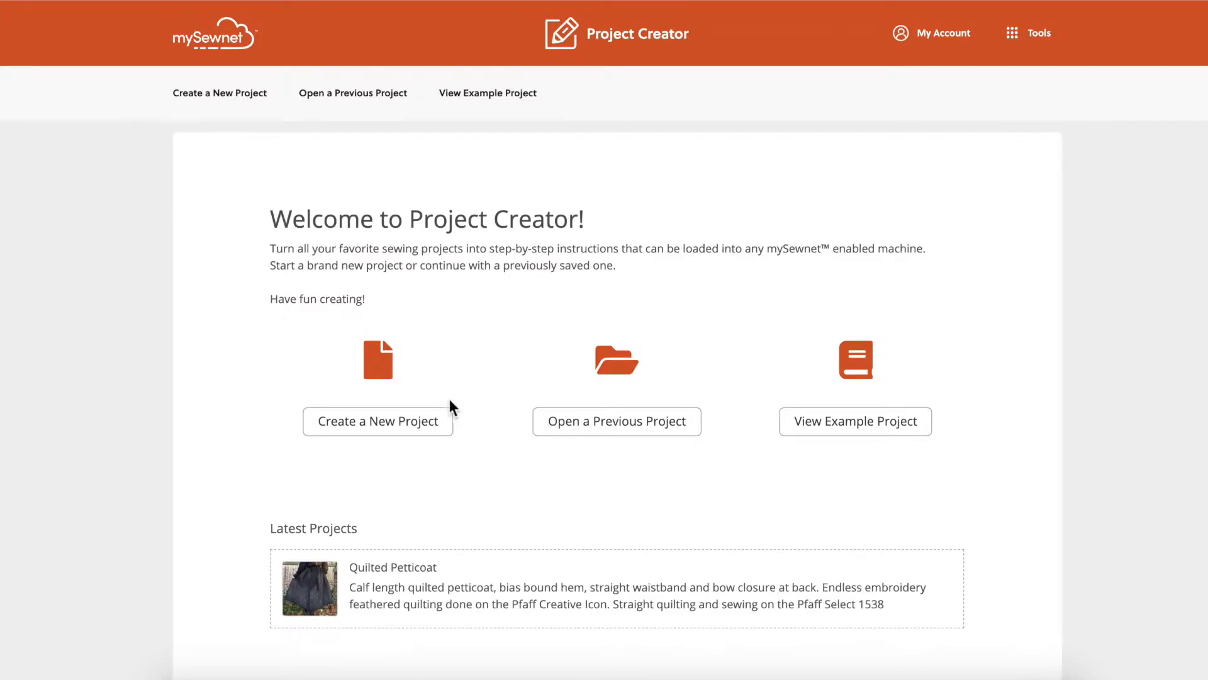
pyautogui.click(378, 420)
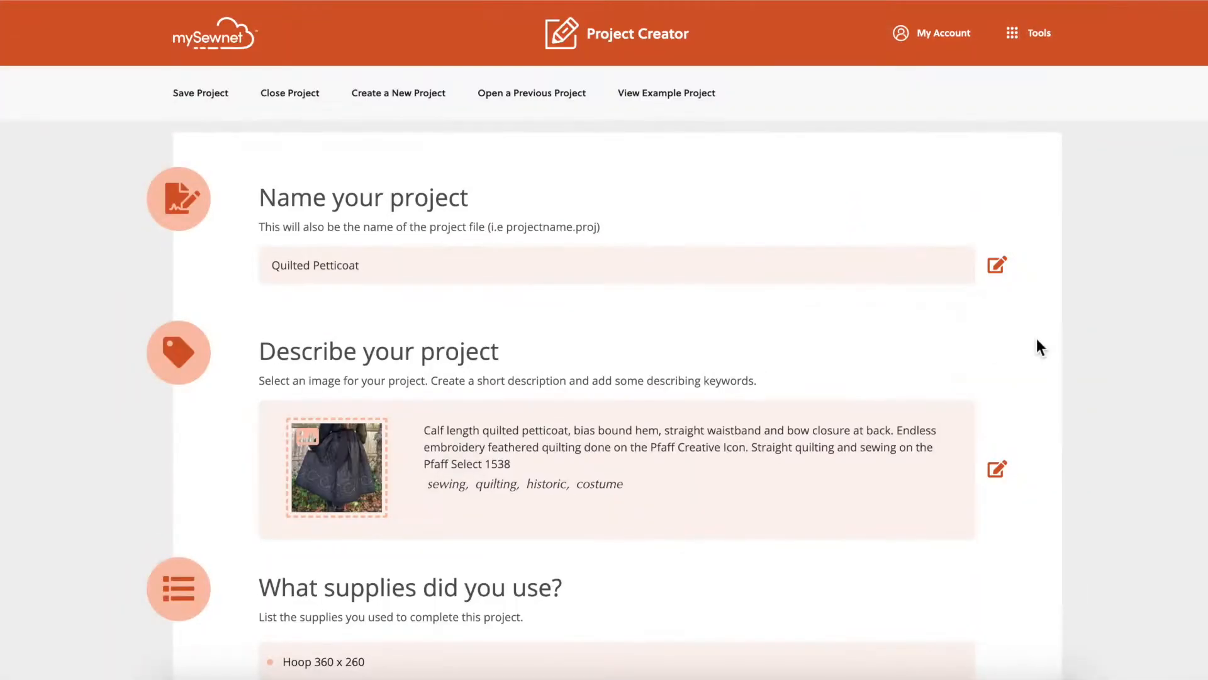
pyautogui.scroll(-3)
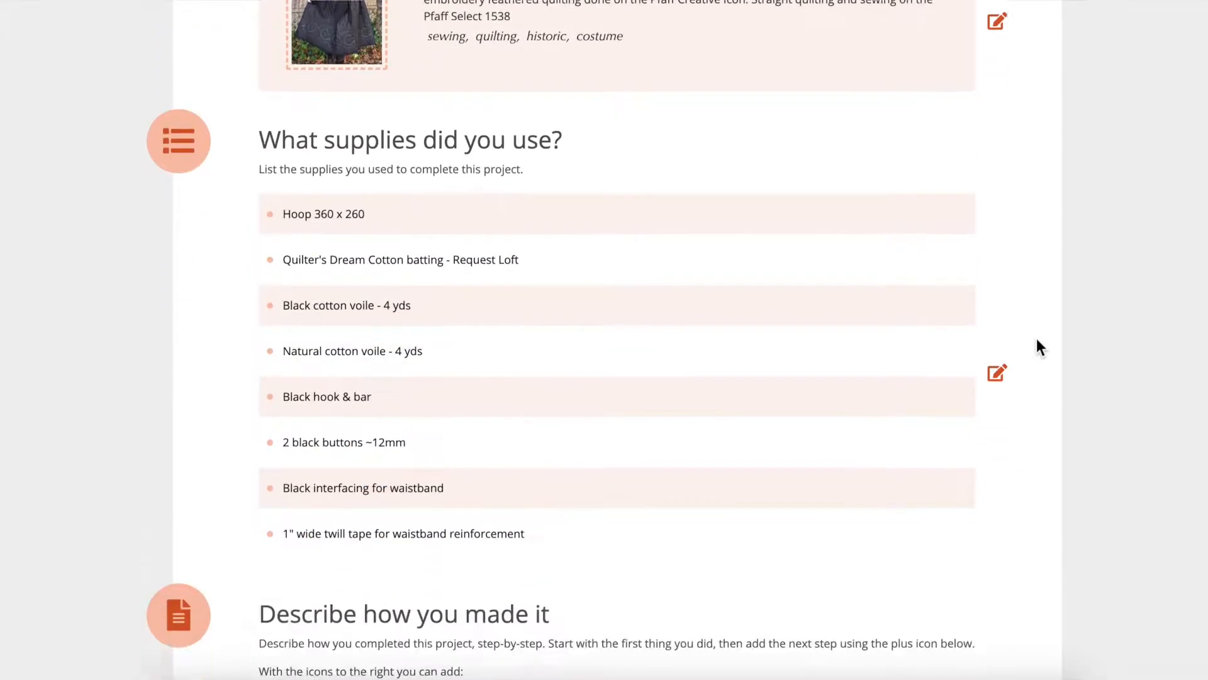
pyautogui.scroll(-3)
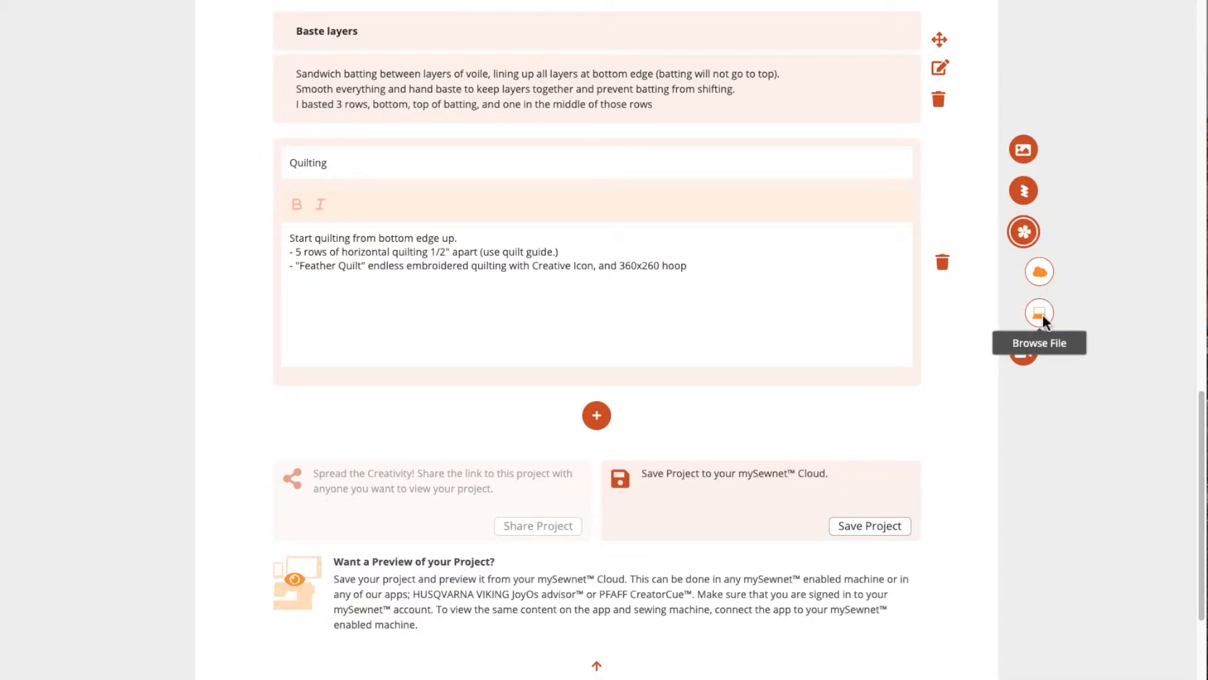
# - Browse the computer and attach quilted feathers Exported.vp4 as the Quilting step's embroidery
pyautogui.click(1038, 314)
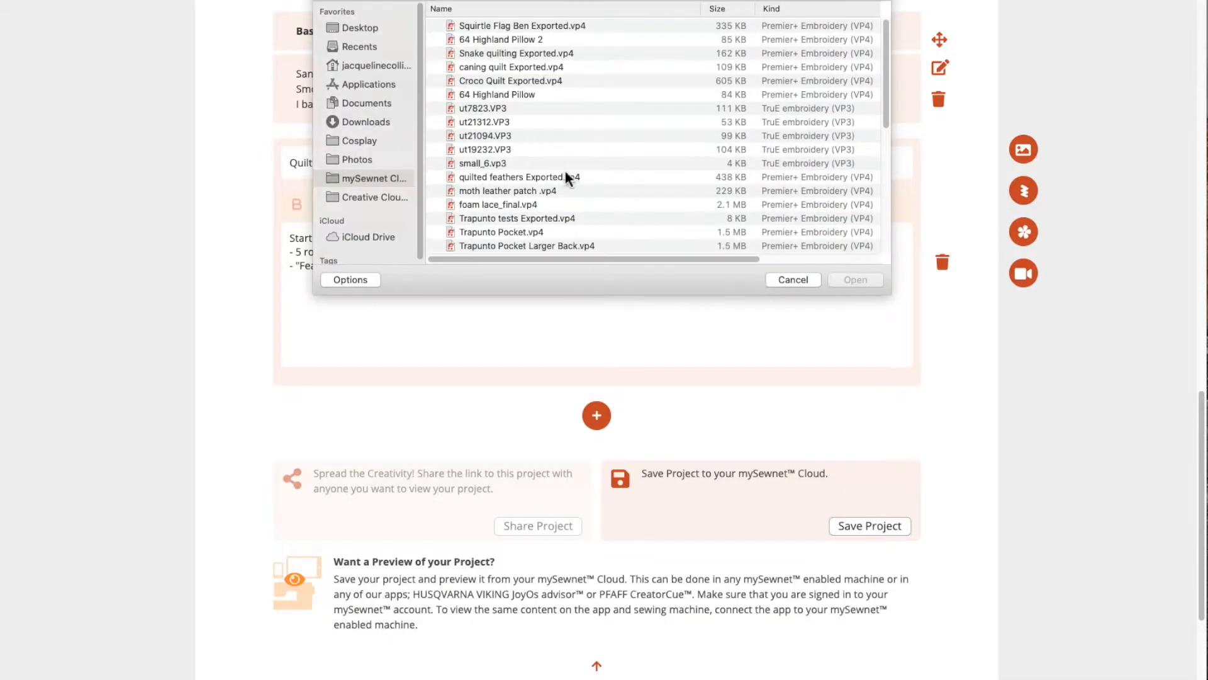
pyautogui.click(518, 176)
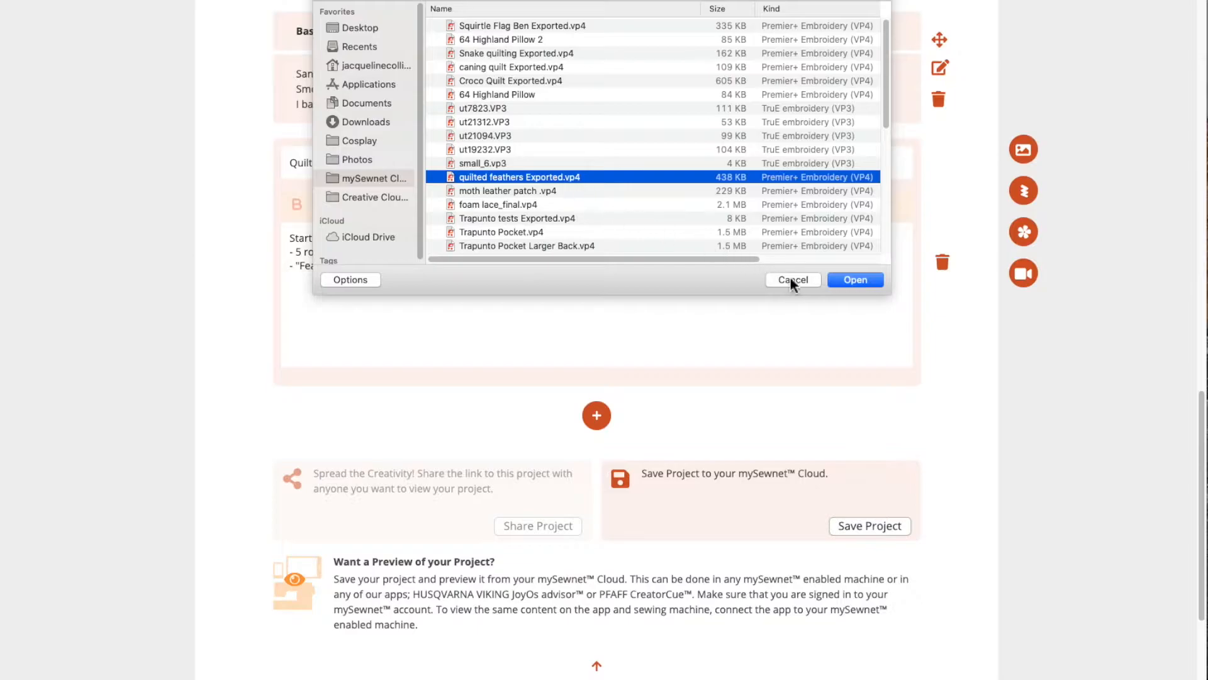
pyautogui.click(854, 279)
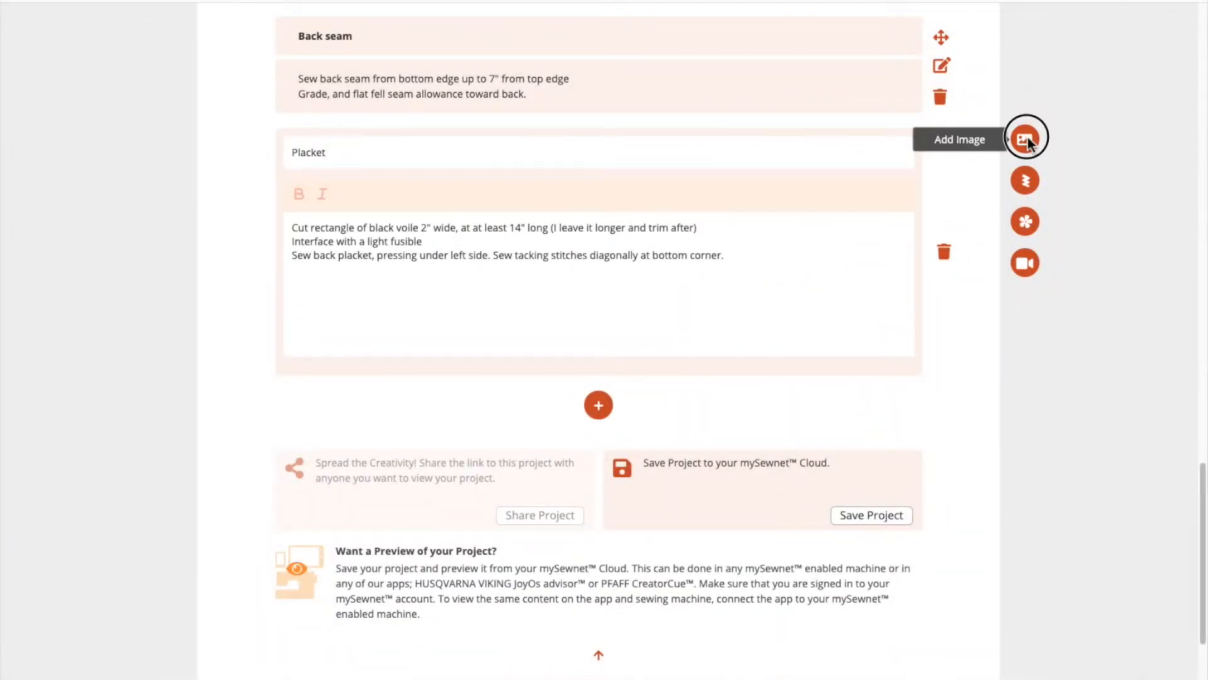
# - Add a photo to the Placket step and drag Bias bind hem above Back seam
pyautogui.click(1025, 139)
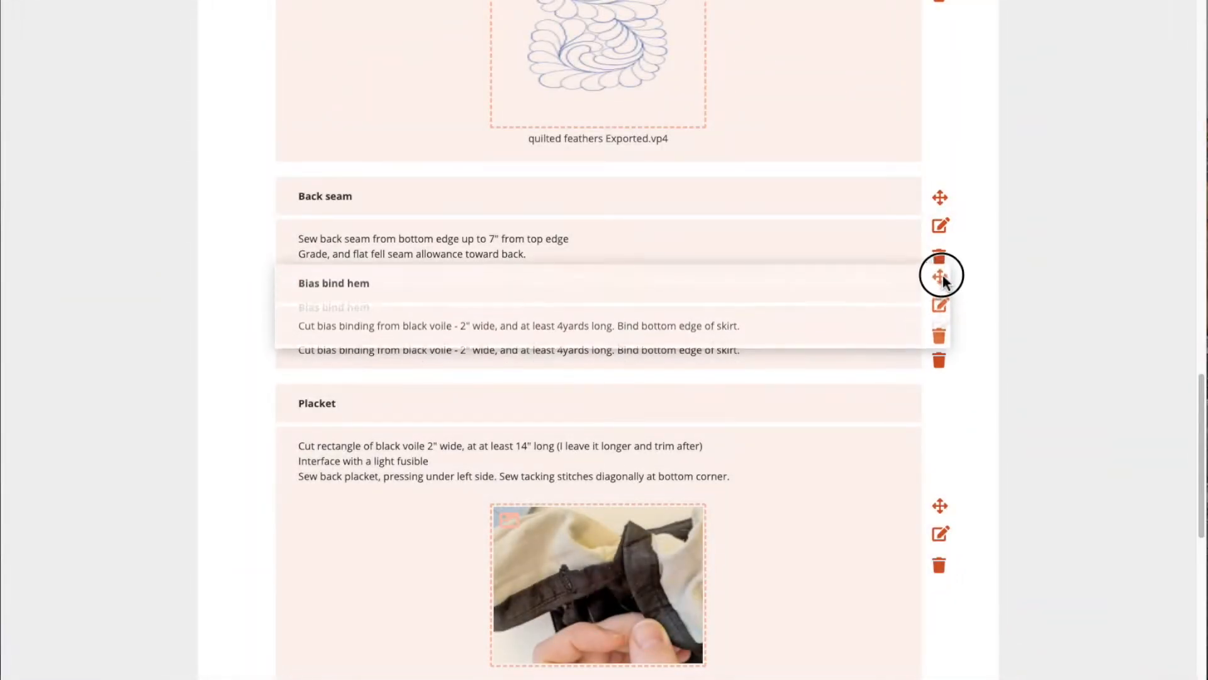
pyautogui.moveTo(940, 274); pyautogui.dragTo(940, 191)
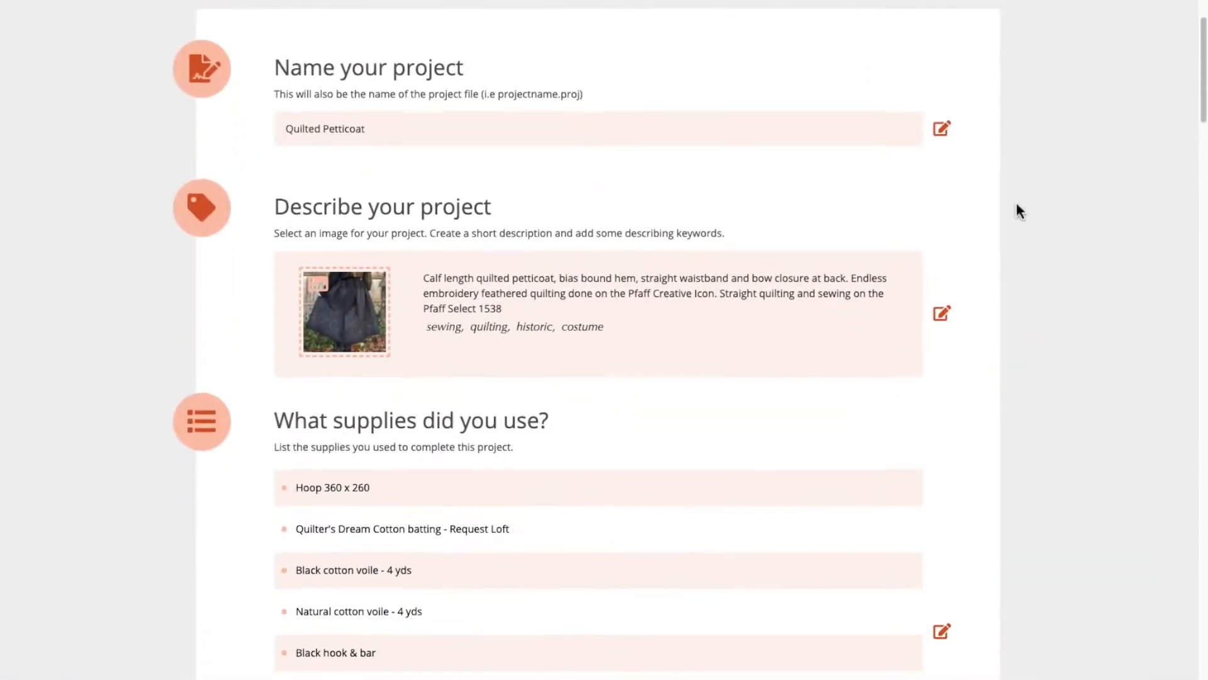
# - Save the Quilted Petticoat project to the mySewnet Cloud
pyautogui.scroll(-3)
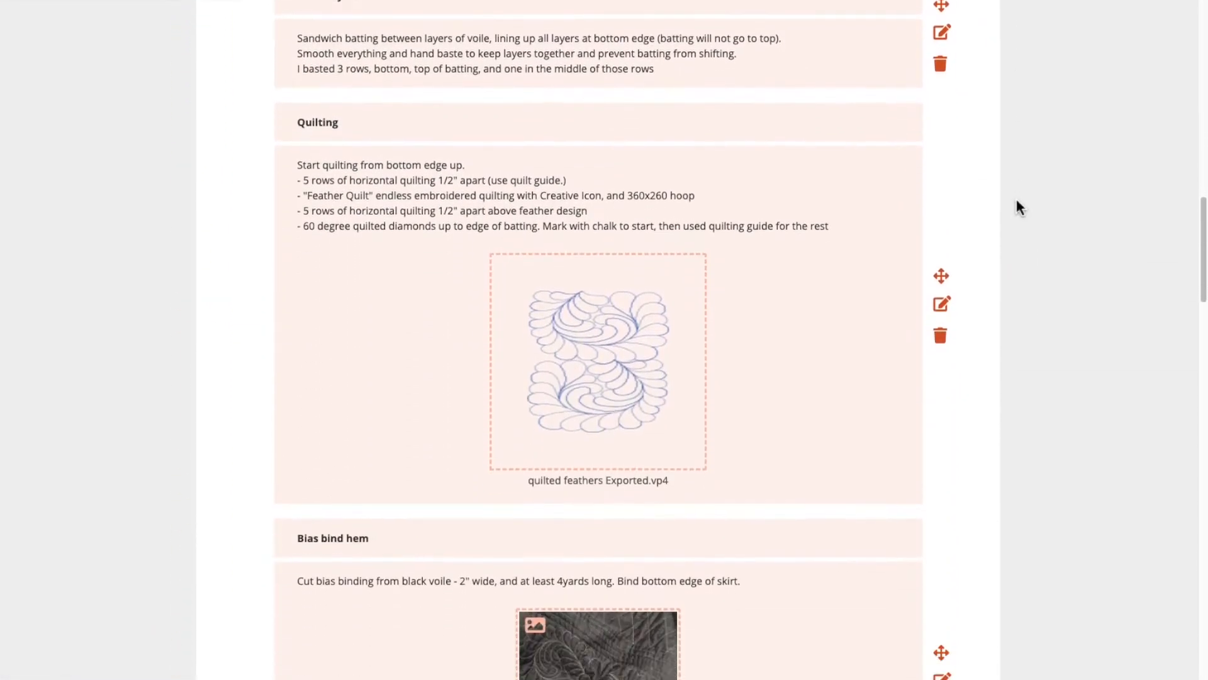
pyautogui.scroll(-3)
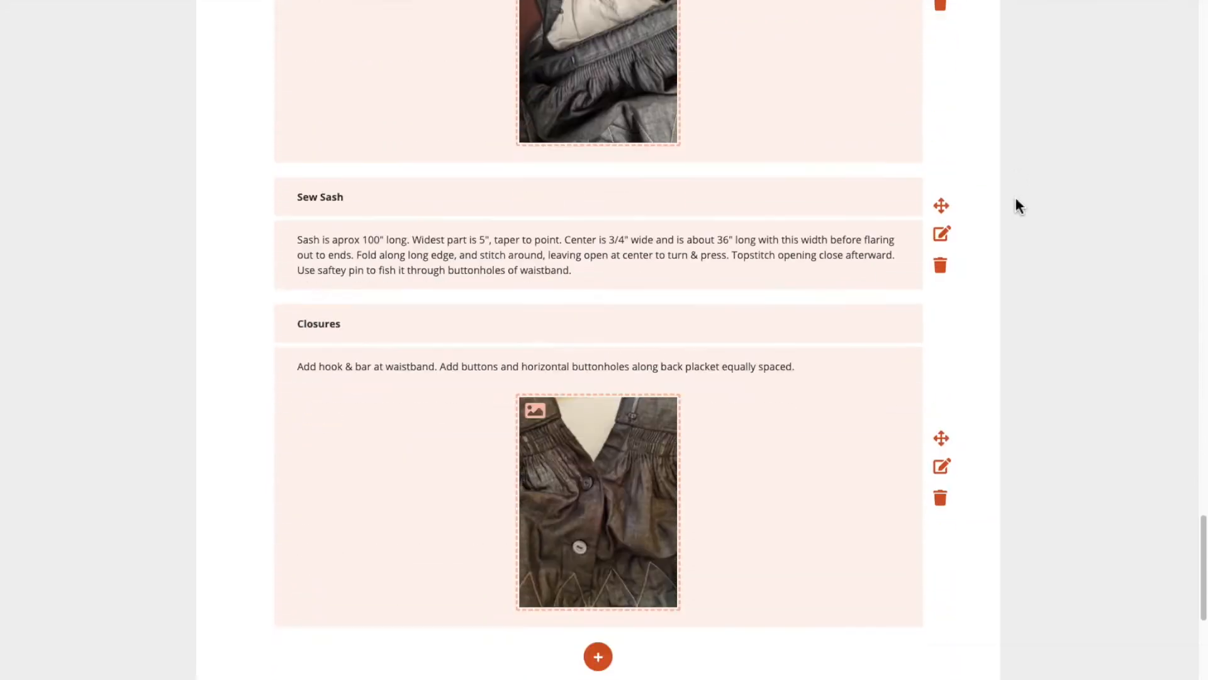
pyautogui.scroll(-3)
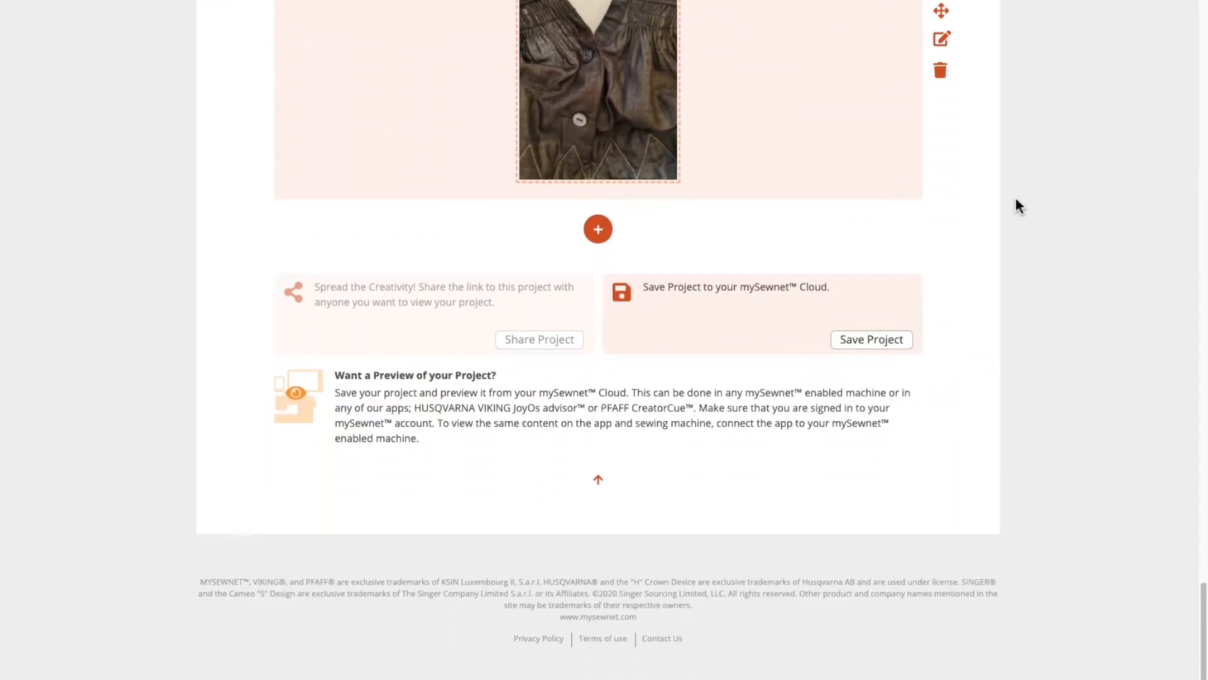
pyautogui.click(871, 338)
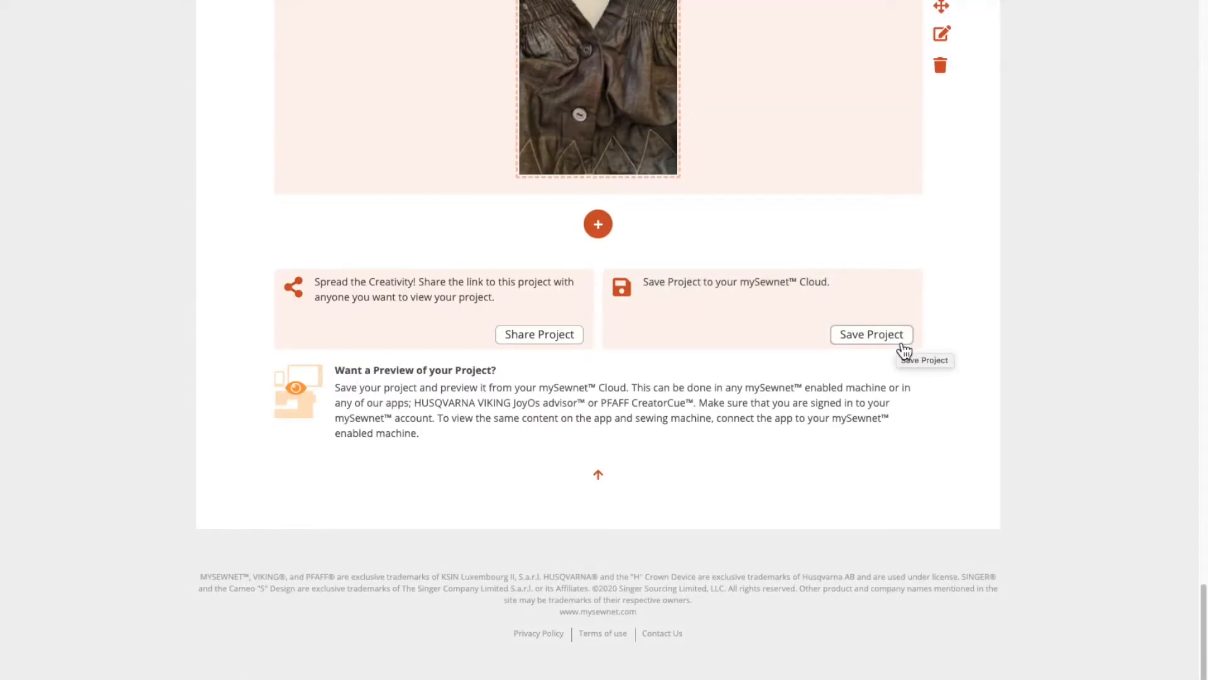
# - Share the project and copy its shareable link
pyautogui.click(538, 333)
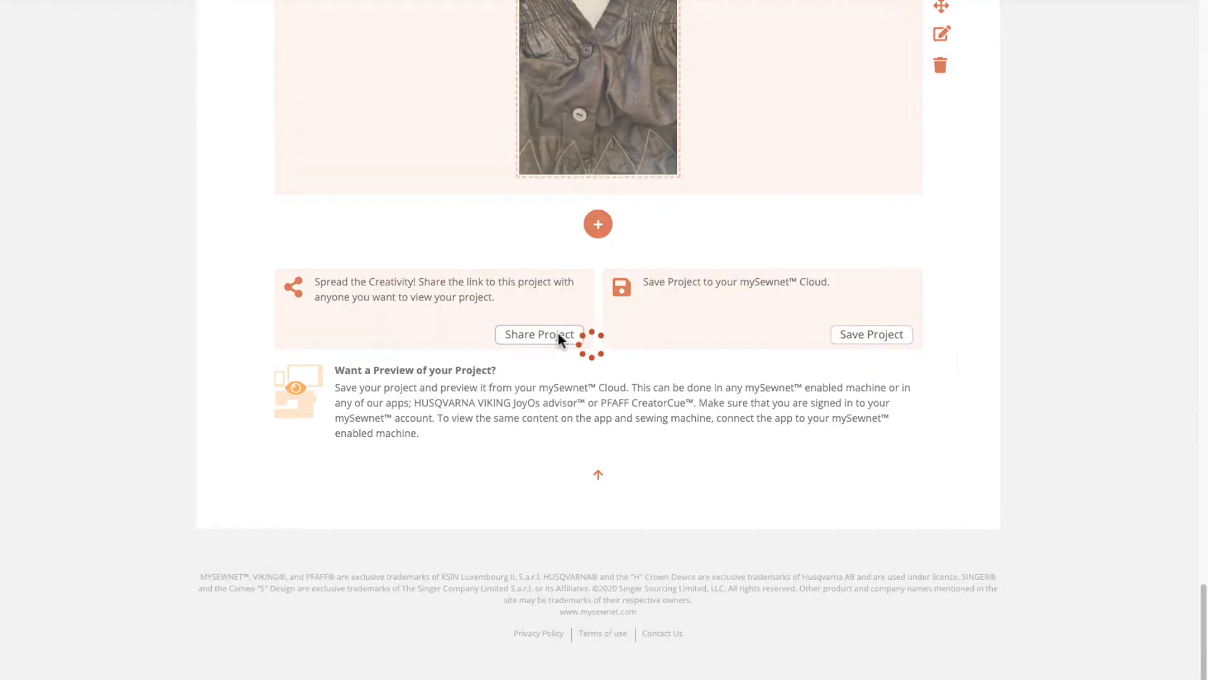
pyautogui.click(539, 333)
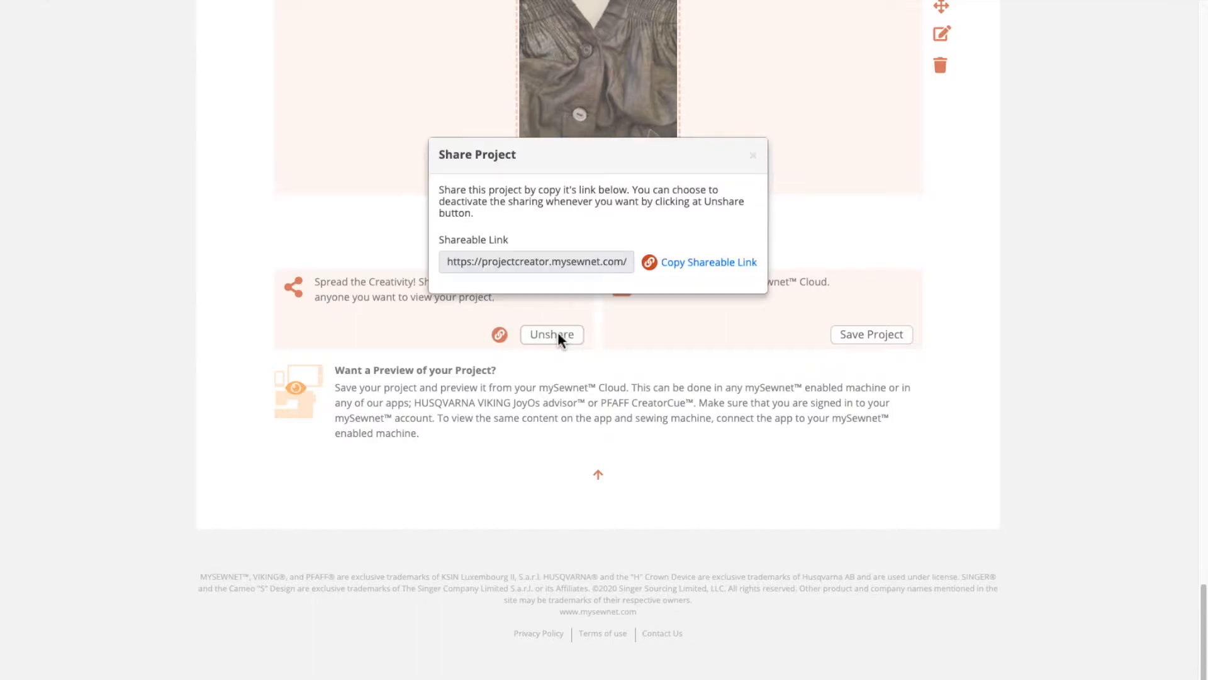
pyautogui.click(706, 261)
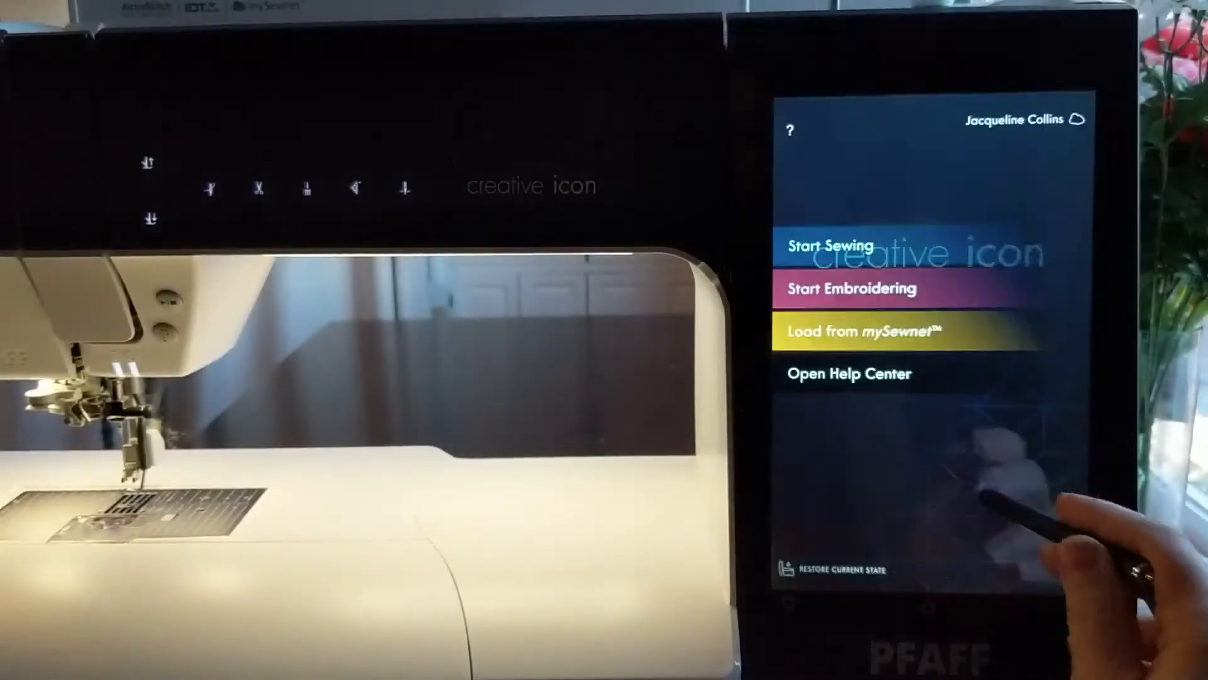
# - Enter Sewing Mode on the Creative Icon and load Quilted Petticoat from mySewnet, showing step 1 of 15
pyautogui.click(871, 331)
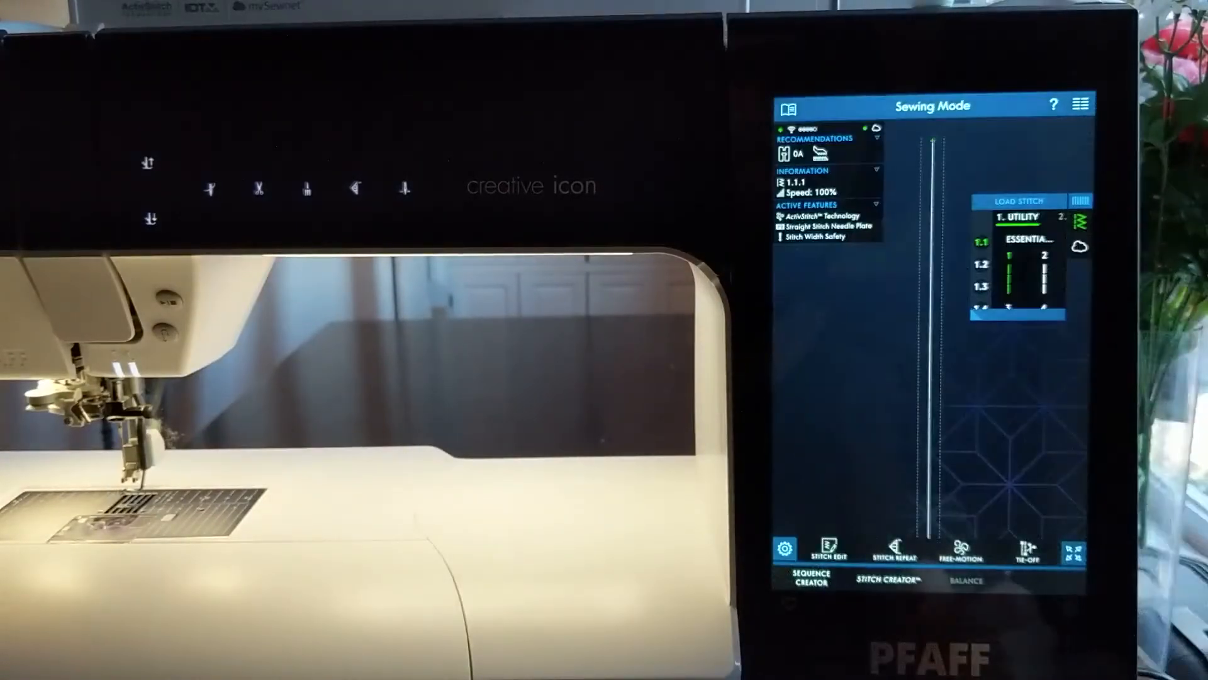
pyautogui.click(1072, 551)
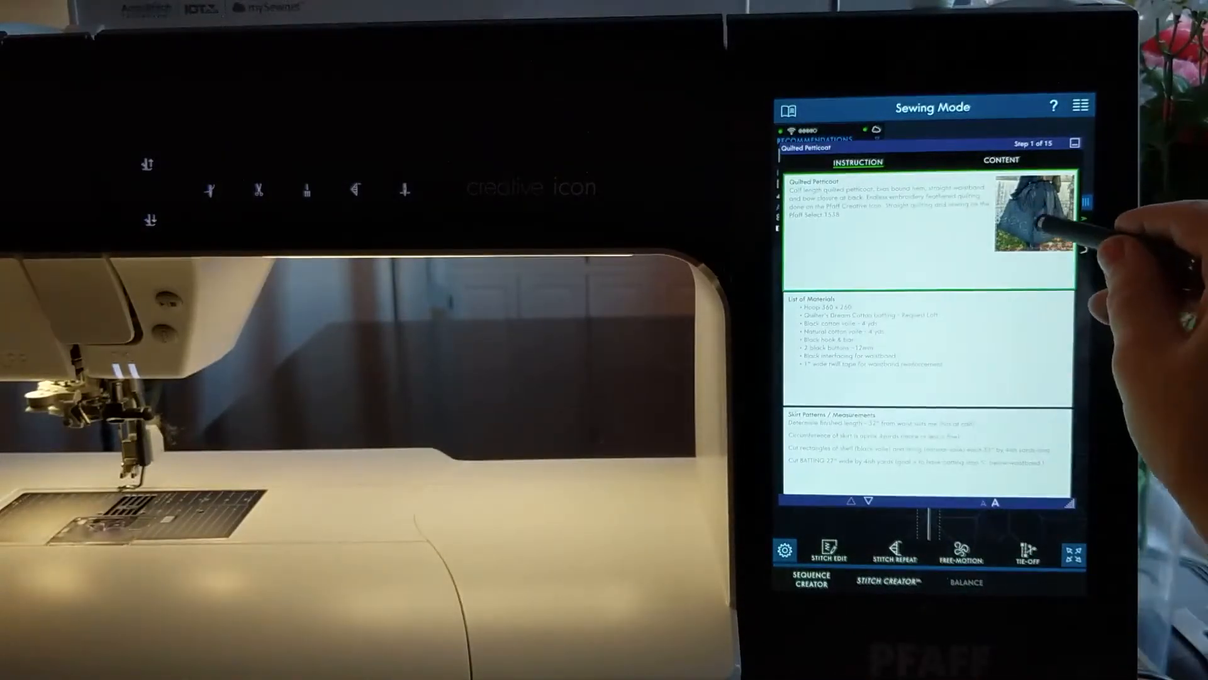
# - Advance to step 8 of 15, load the quilted feathers embroidery into Embroidery Edit and enlarge the Placket photo
pyautogui.click(1036, 212)
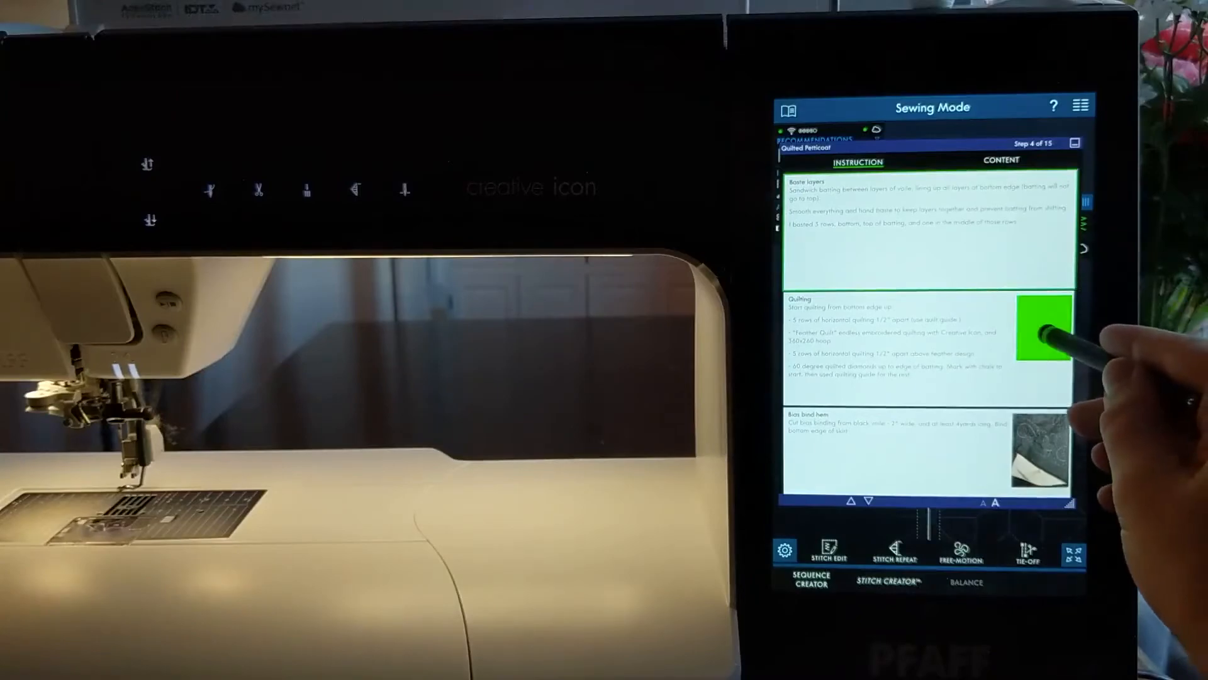
pyautogui.click(870, 502)
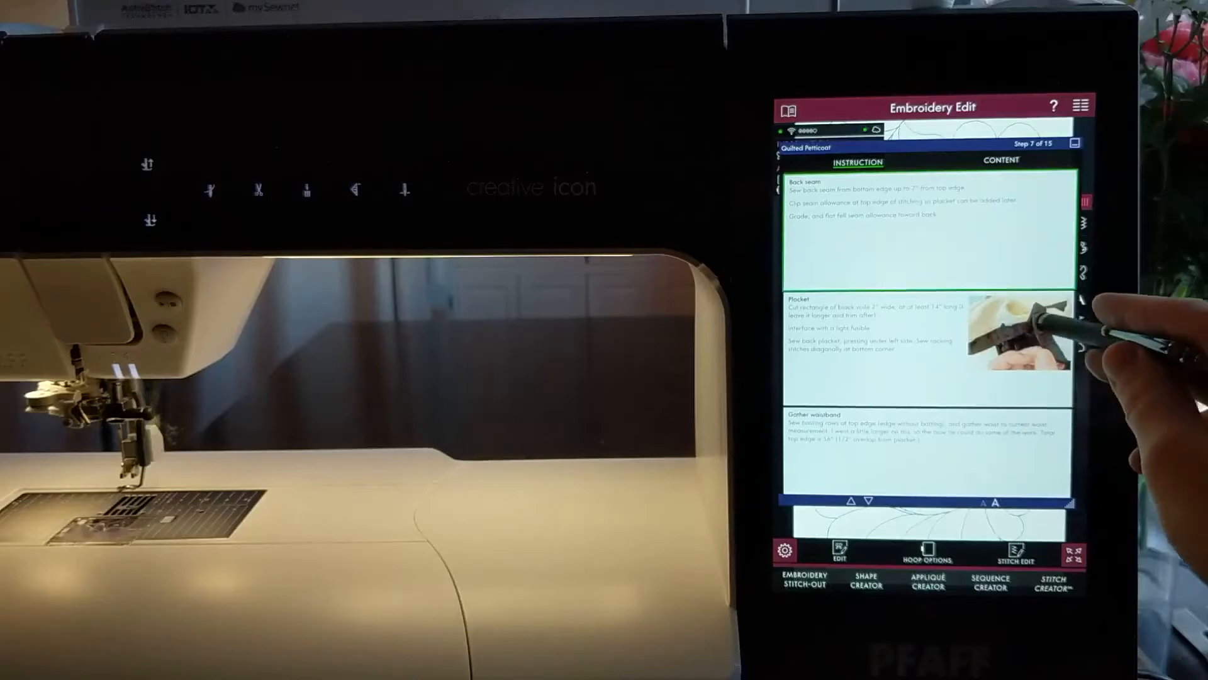
pyautogui.click(870, 501)
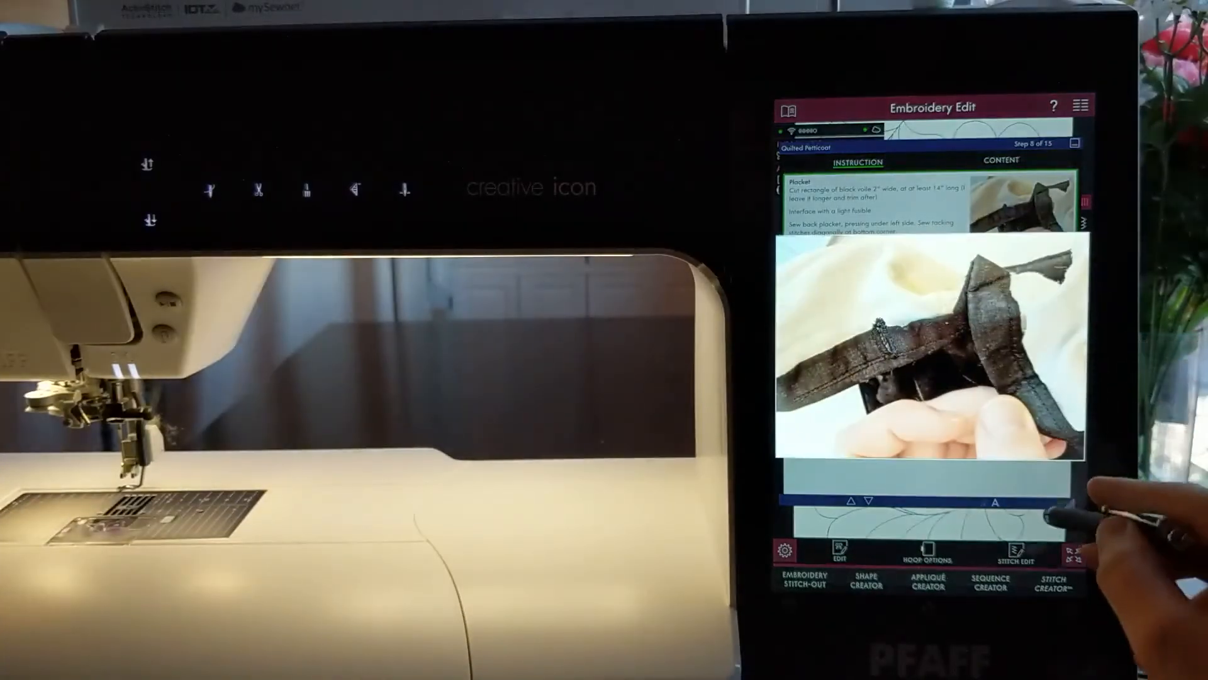